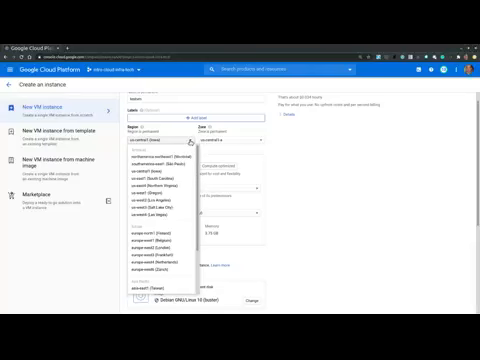
# Choose the region and zone for the new VM instance.
pyautogui.click(178, 132)
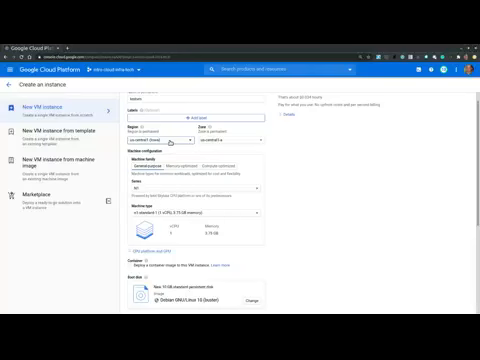
pyautogui.click(212, 136)
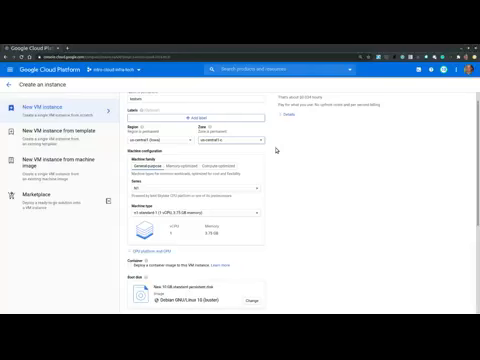
pyautogui.moveTo(288, 148)
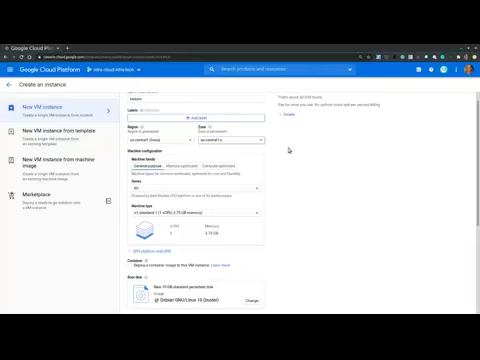
pyautogui.moveTo(292, 150)
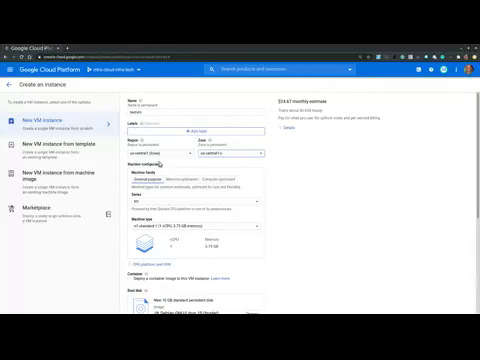
pyautogui.scroll(-3)
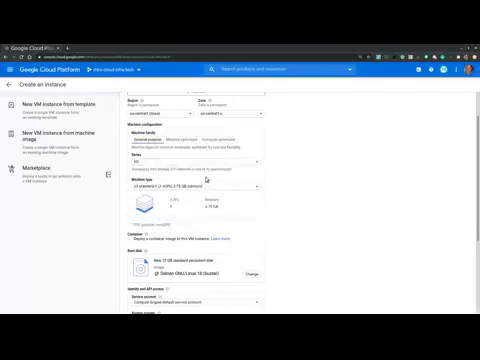
pyautogui.scroll(-3)
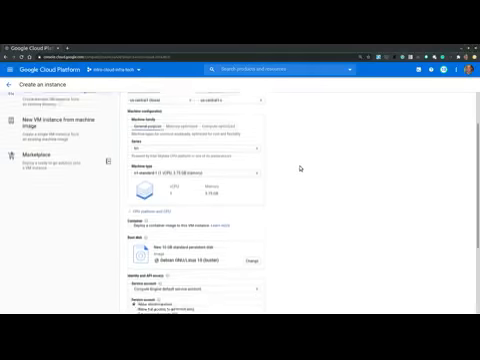
pyautogui.scroll(-3)
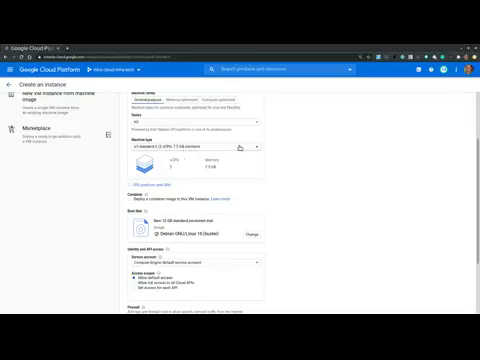
pyautogui.moveTo(304, 148)
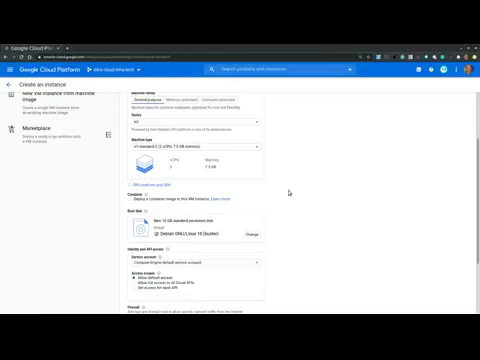
# Set the boot disk size to 15 GB and confirm with Select.
pyautogui.scroll(-3)
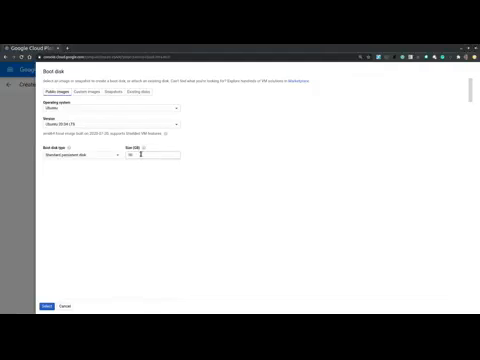
pyautogui.write('15')
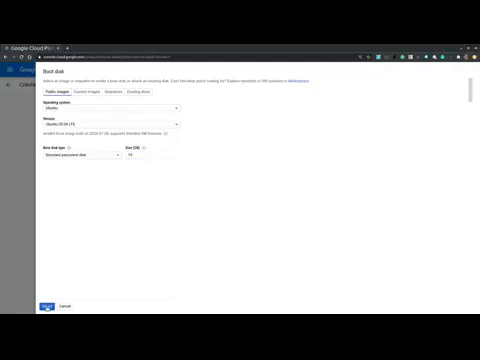
pyautogui.click(48, 306)
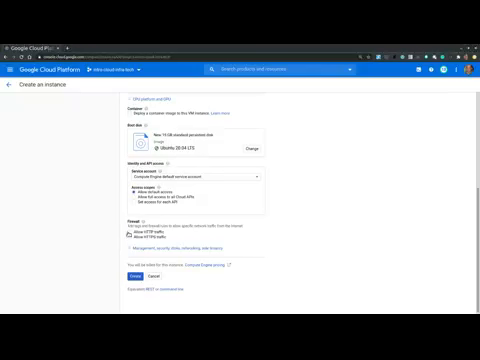
pyautogui.click(124, 228)
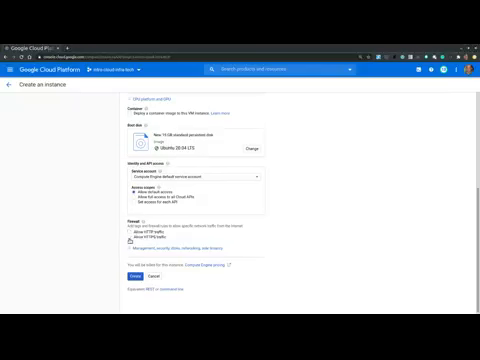
pyautogui.click(120, 240)
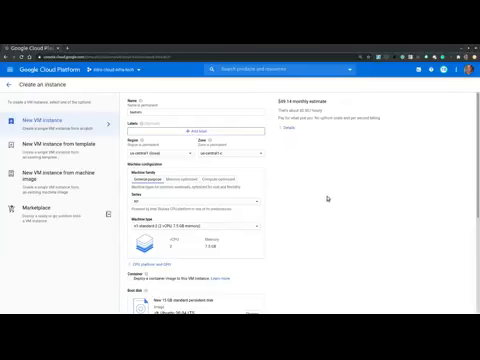
pyautogui.scroll(-3)
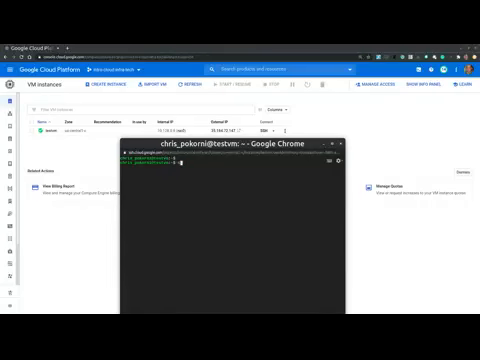
# Enter a cat command at the VM's SSH shell prompt to inspect its files.
pyautogui.write('cat')
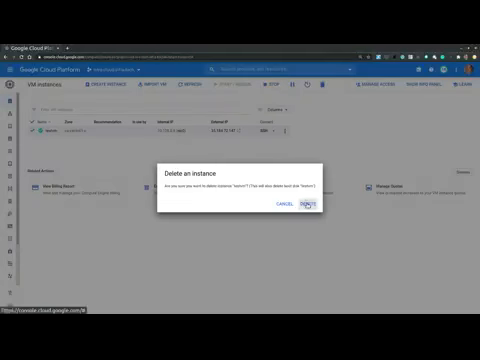
# Confirm Delete so the VM instance is removed from the instances list.
pyautogui.click(304, 204)
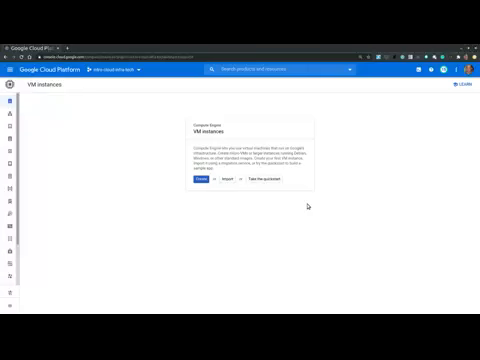
pyautogui.moveTo(306, 204)
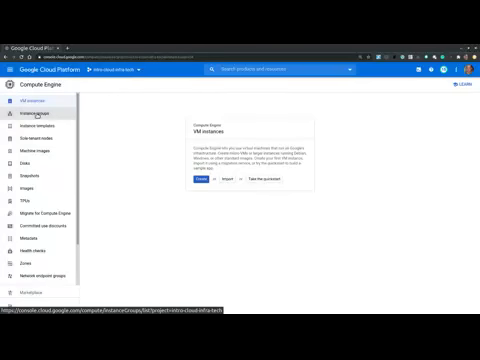
# Start a new instance template and review its machine type, boot disk and firewall settings.
pyautogui.click(42, 128)
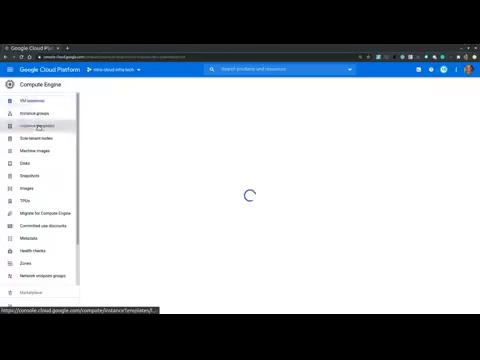
pyautogui.click(42, 128)
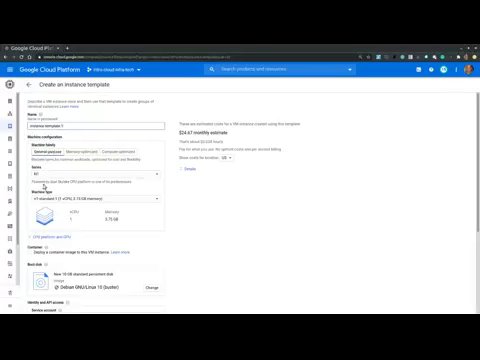
pyautogui.scroll(-3)
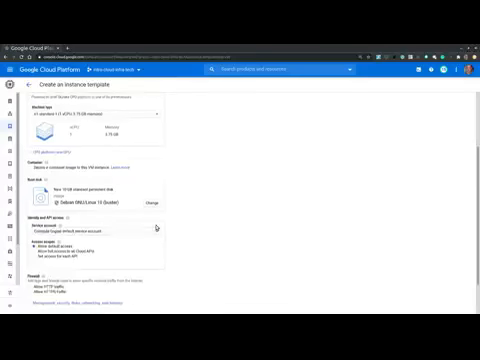
pyautogui.scroll(-3)
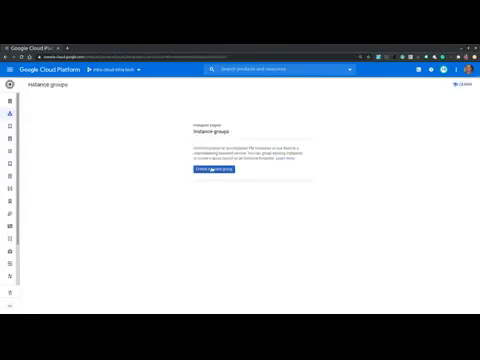
# Start creating a new instance group from the Instance groups page.
pyautogui.click(200, 176)
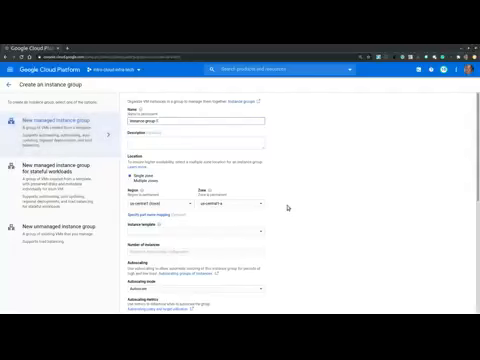
pyautogui.scroll(-3)
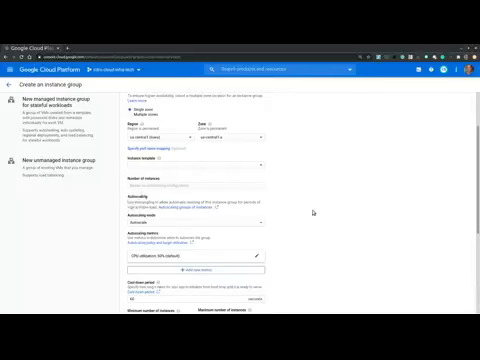
pyautogui.scroll(-3)
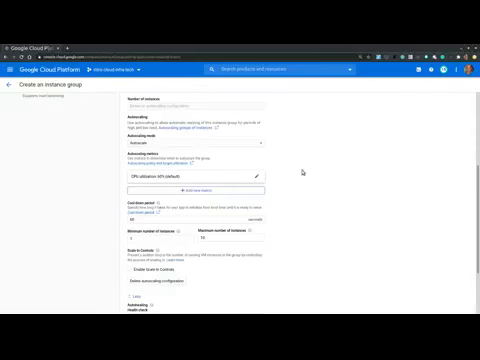
pyautogui.moveTo(330, 178)
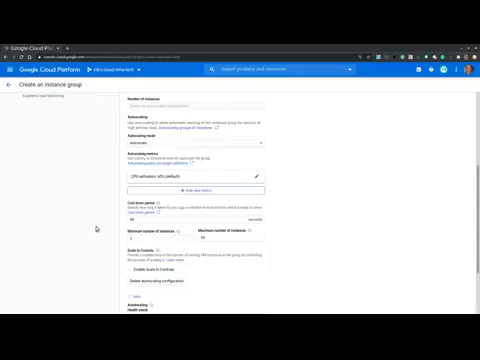
pyautogui.scroll(-3)
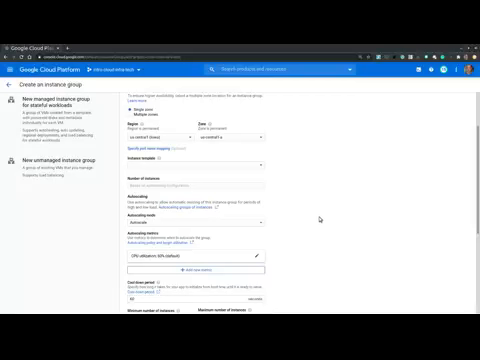
pyautogui.moveTo(316, 218)
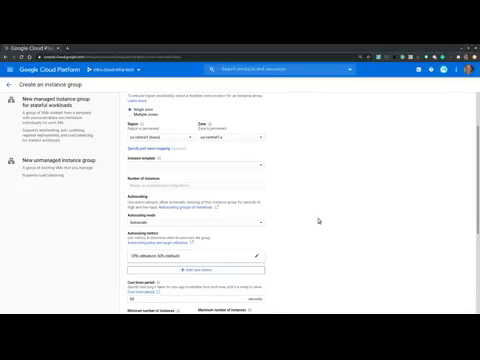